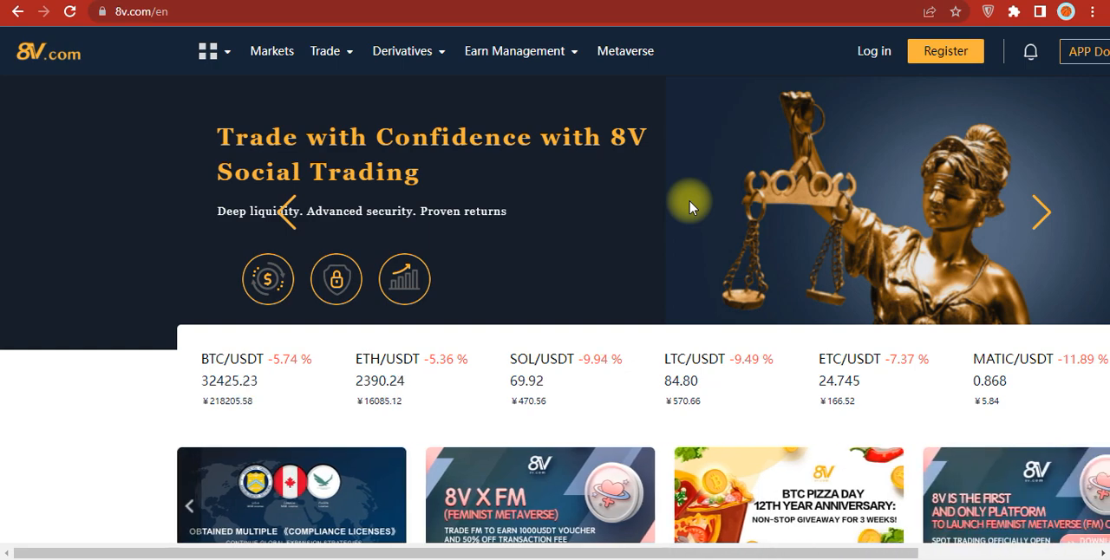
mouse_move(787, 338)
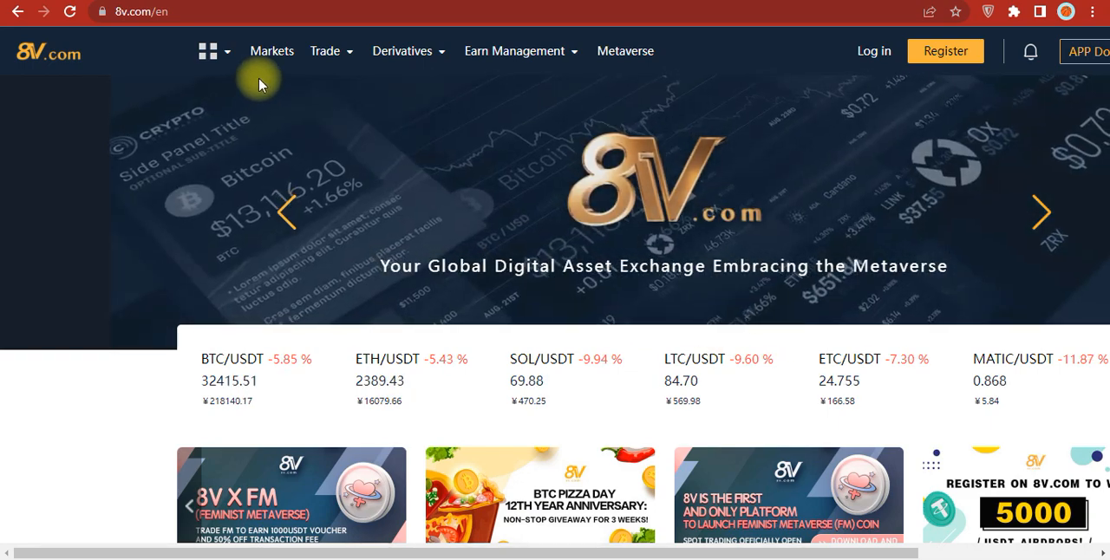
Interact with the homepage's top navigation bar and a page element below it
left_click(325, 51)
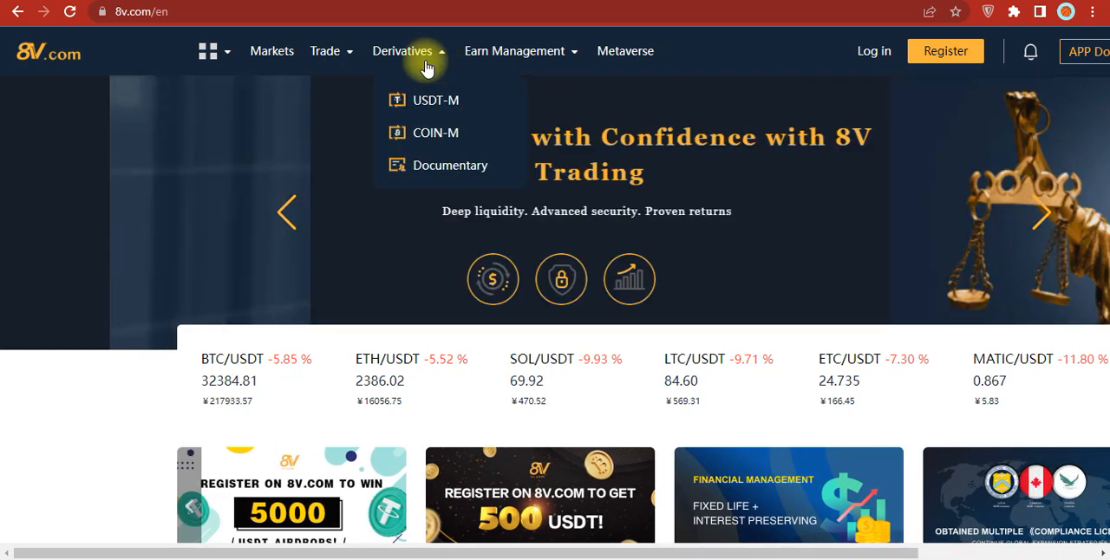
mouse_move(435, 132)
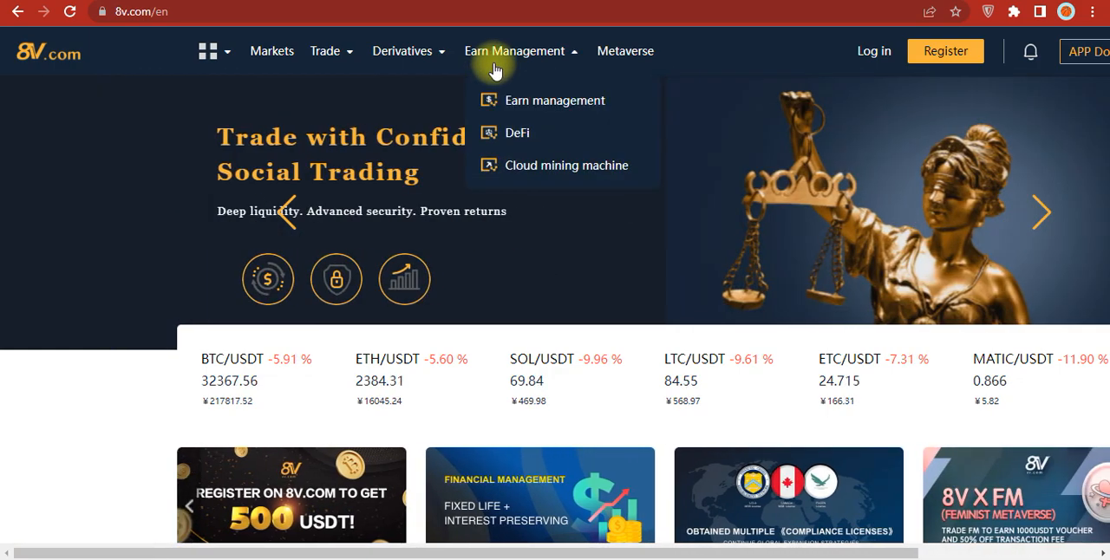
mouse_move(538, 211)
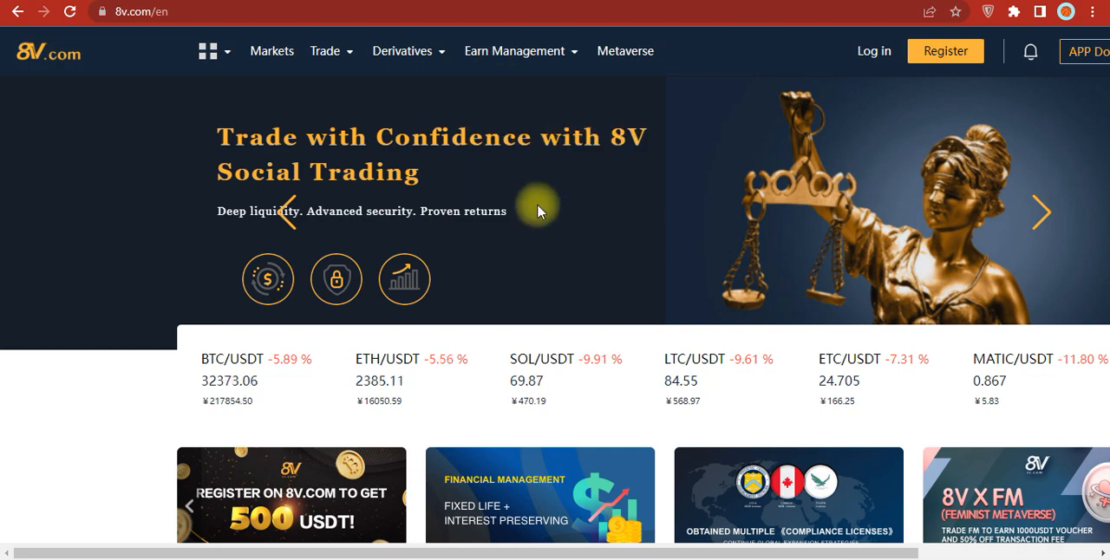
mouse_move(625, 50)
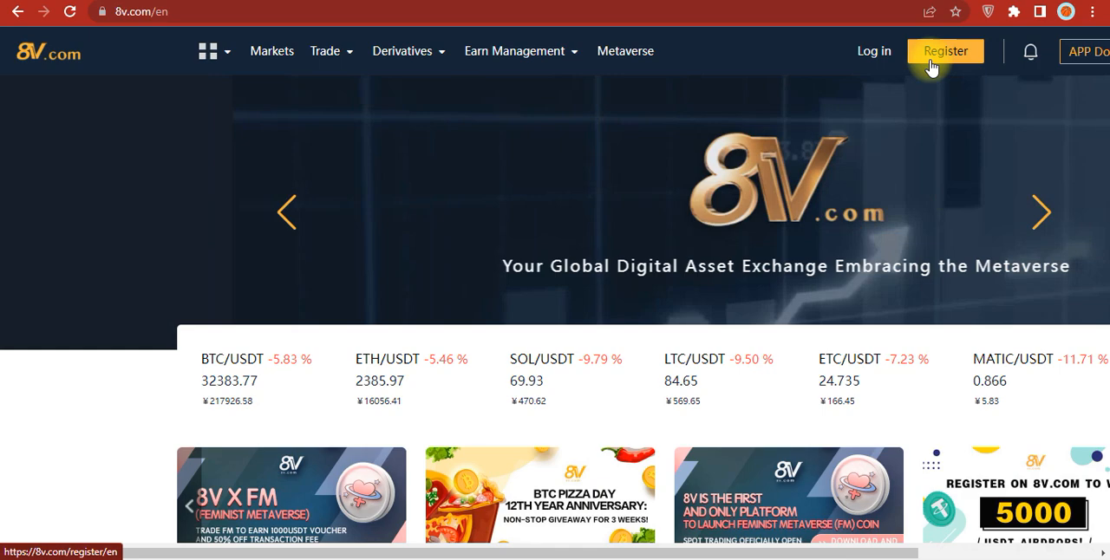
mouse_move(874, 50)
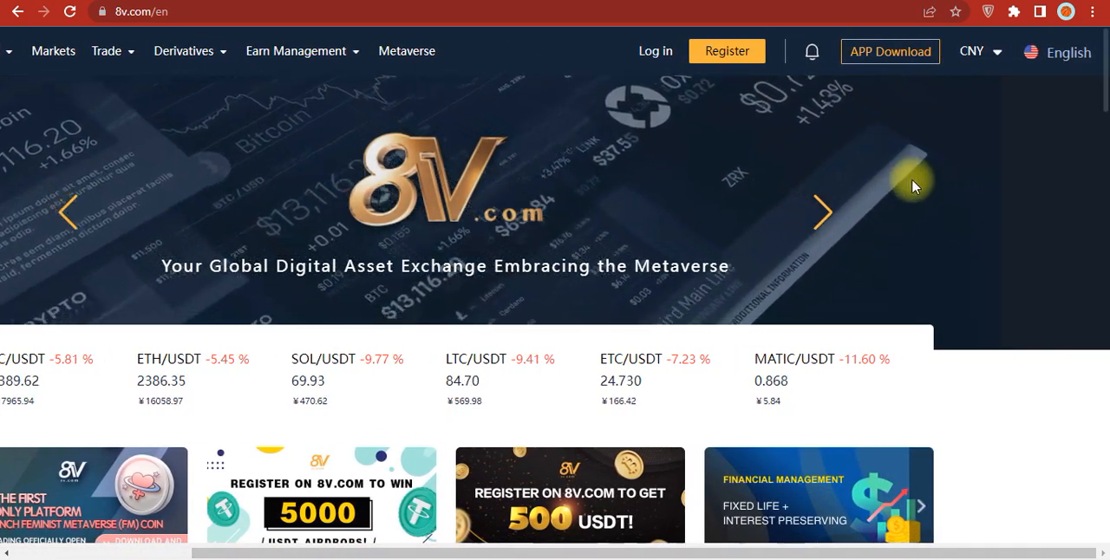
left_click(978, 51)
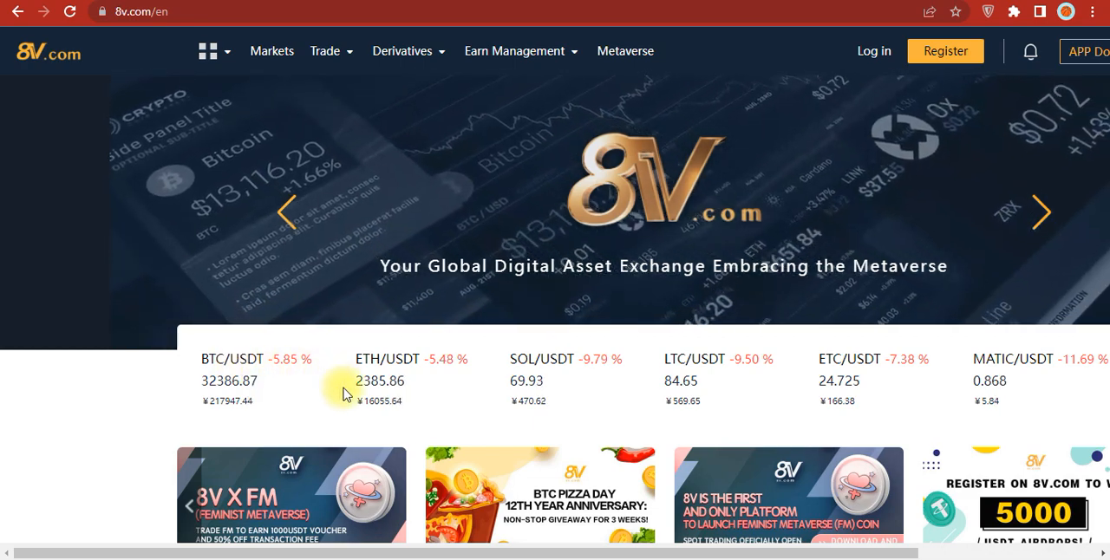
left_click(1041, 212)
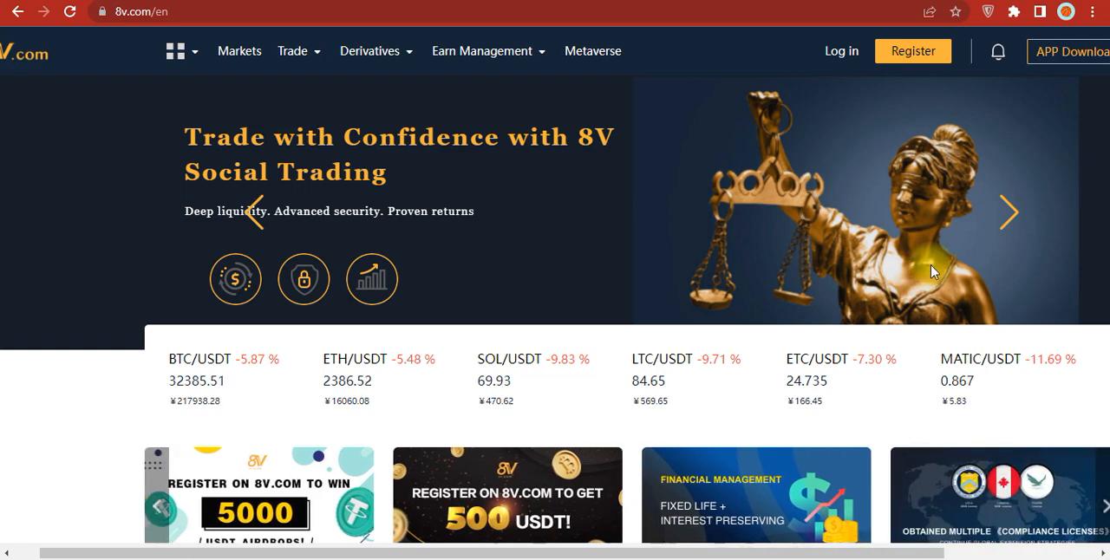
Scroll past the Market pairs table to the 'Trade anytime, from anywhere' App Store and Google Play section
scroll("down", 3)
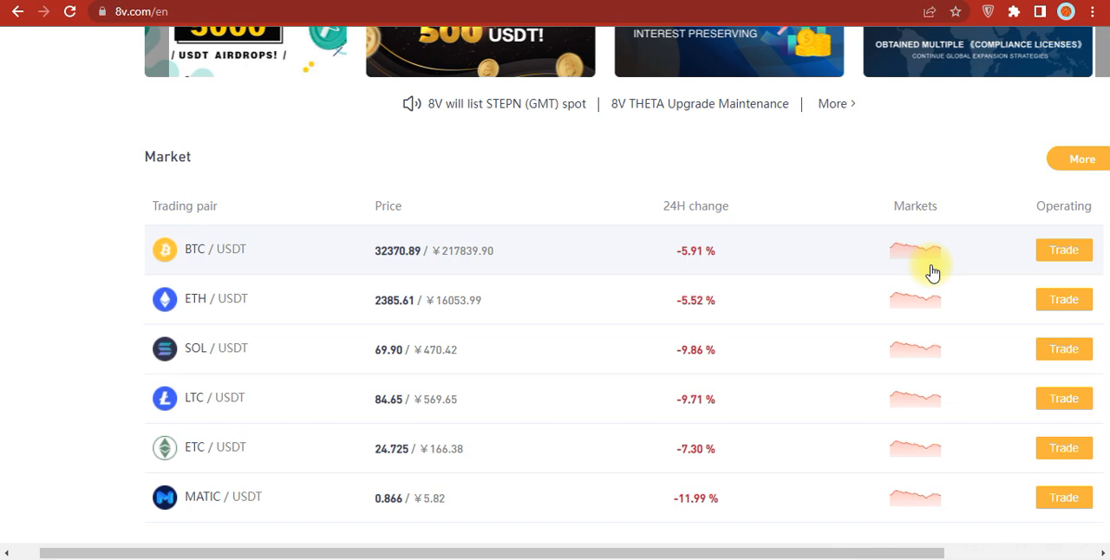
scroll("down", 3)
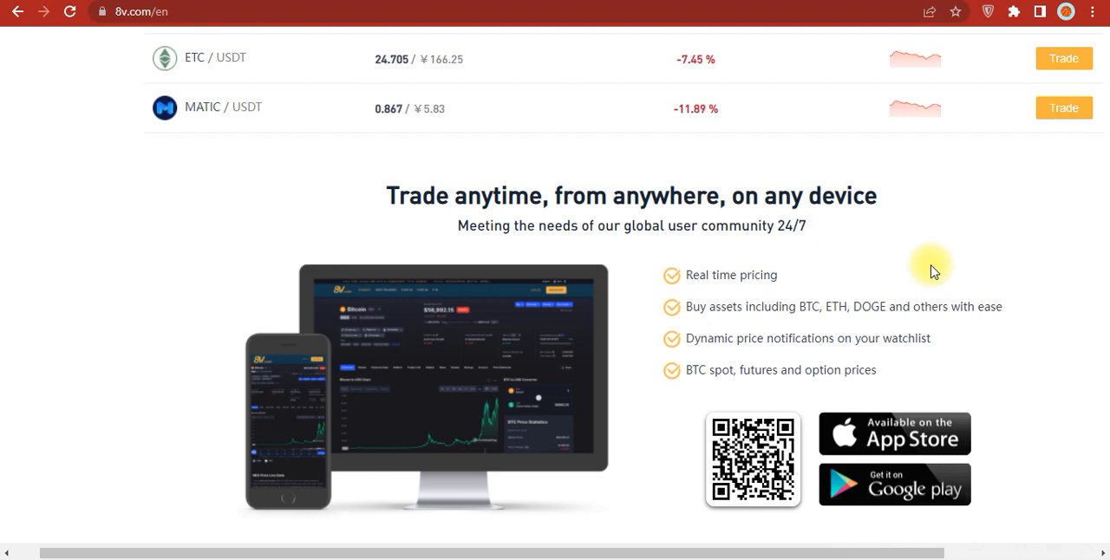
scroll("down", 3)
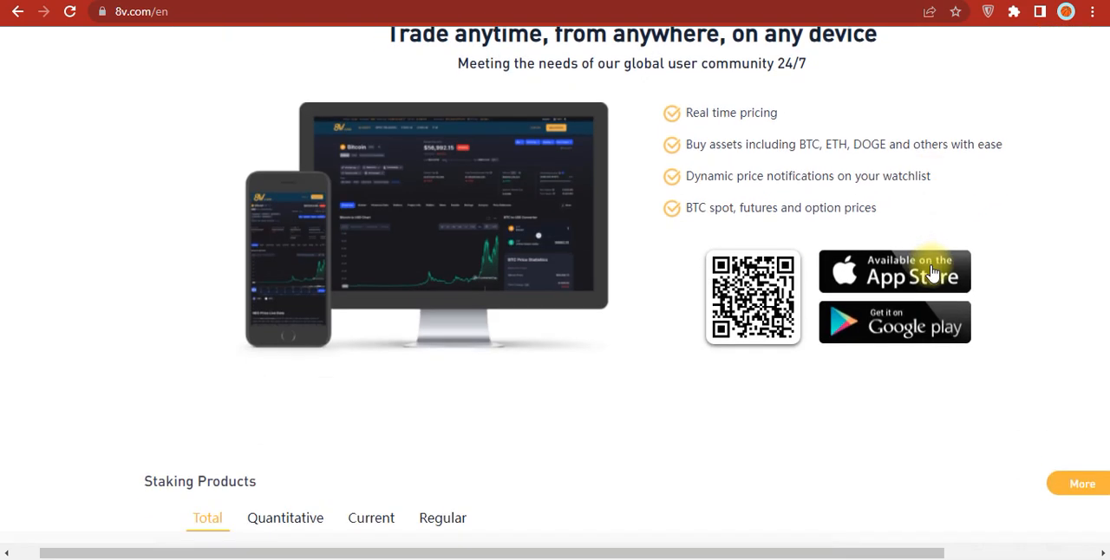
scroll("down", 3)
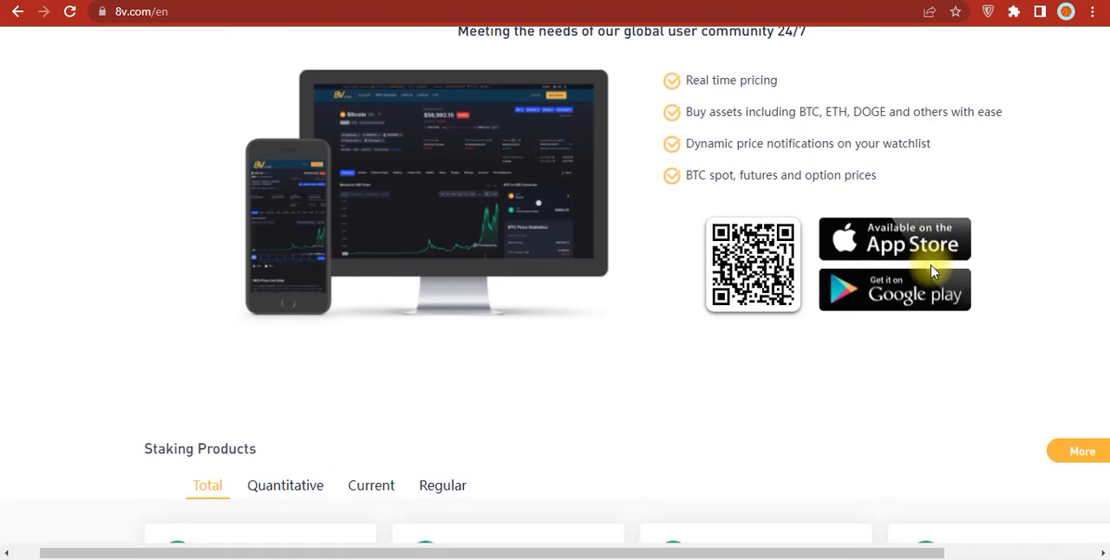
mouse_move(807, 355)
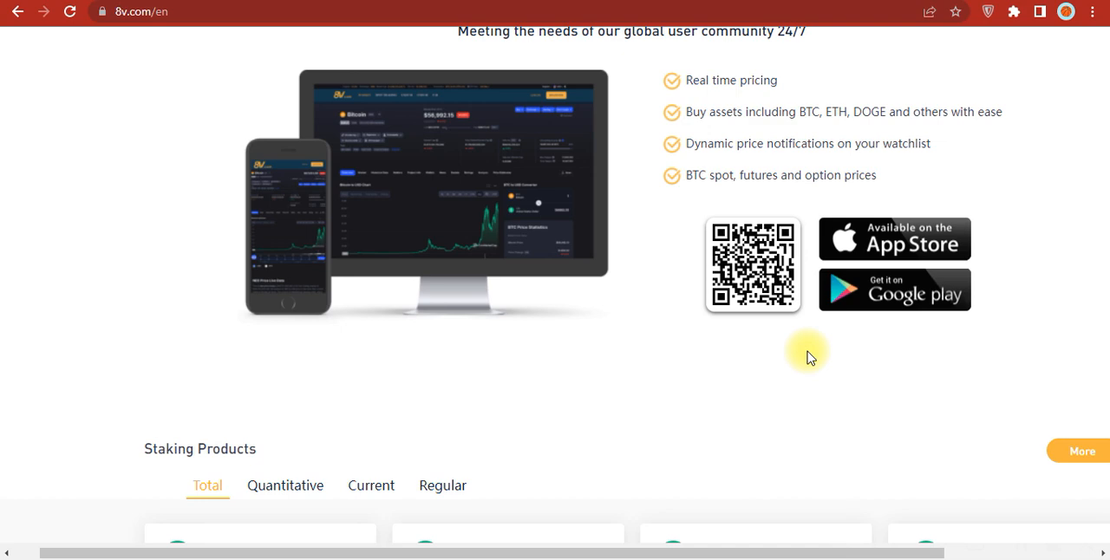
mouse_move(891, 308)
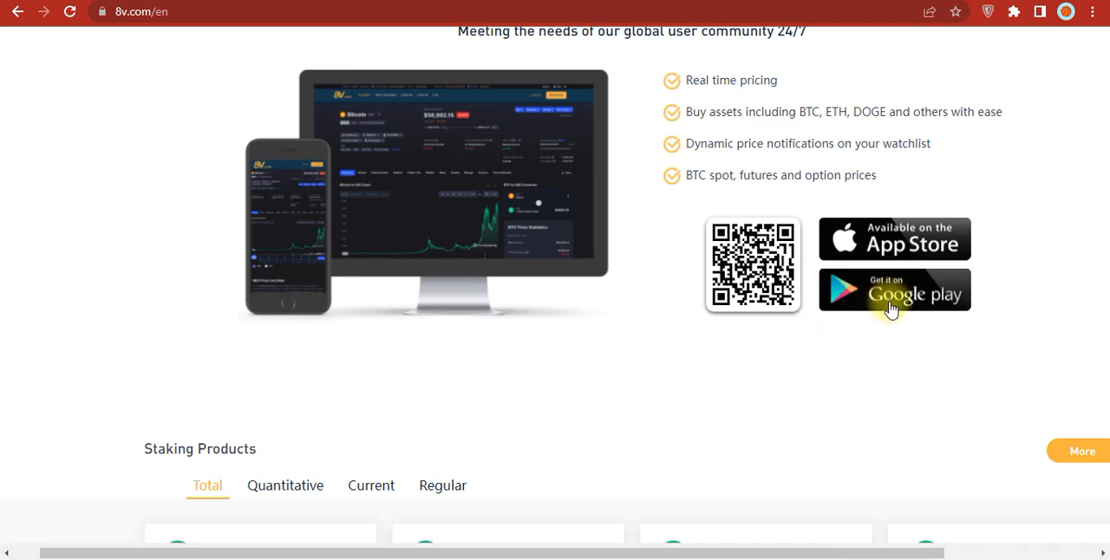
mouse_move(703, 352)
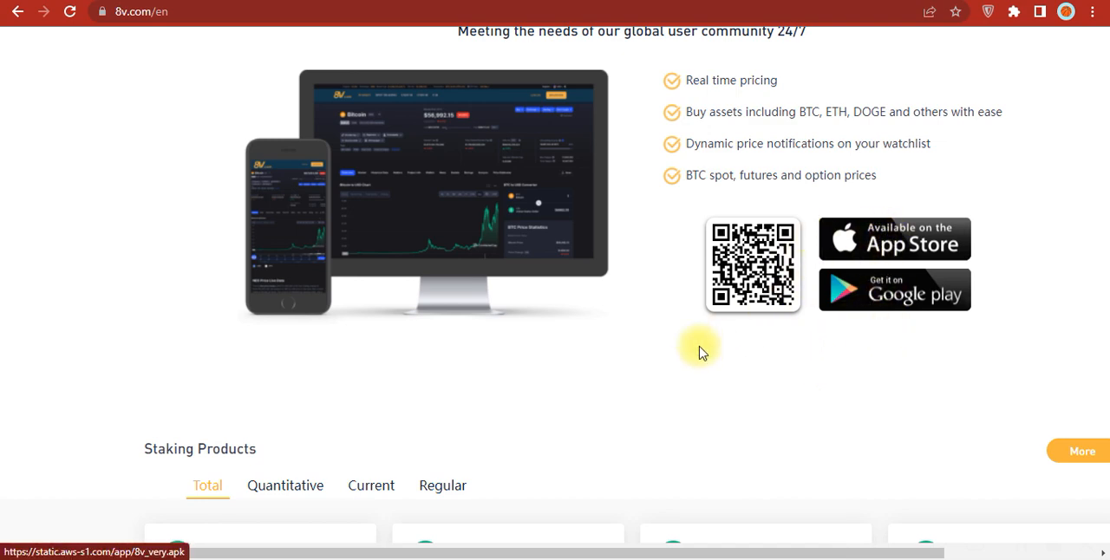
Scroll down to the USDT regular staking cards for 90, 30, 14 and 7 days
scroll("down", 3)
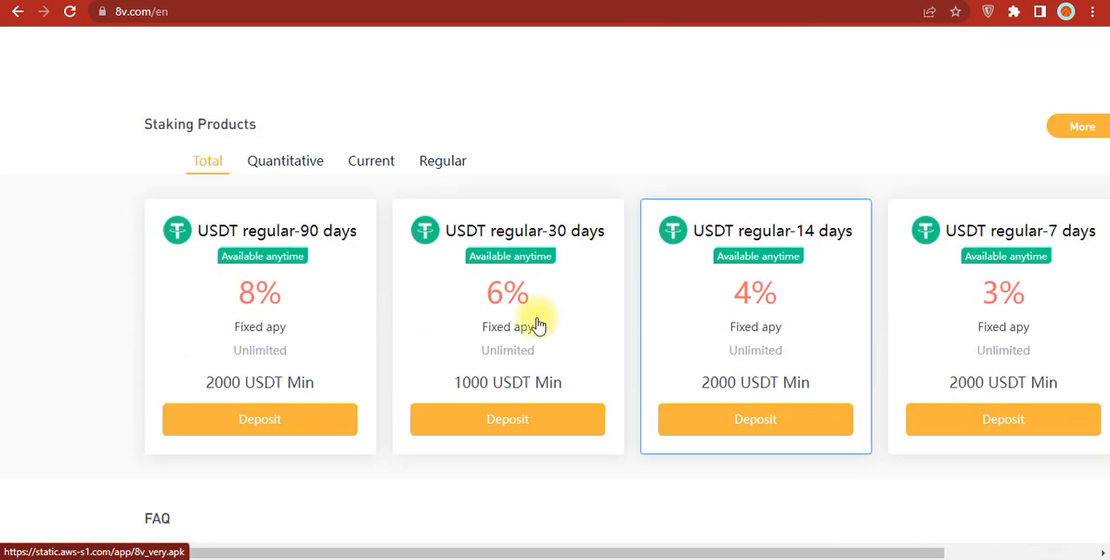
mouse_move(728, 143)
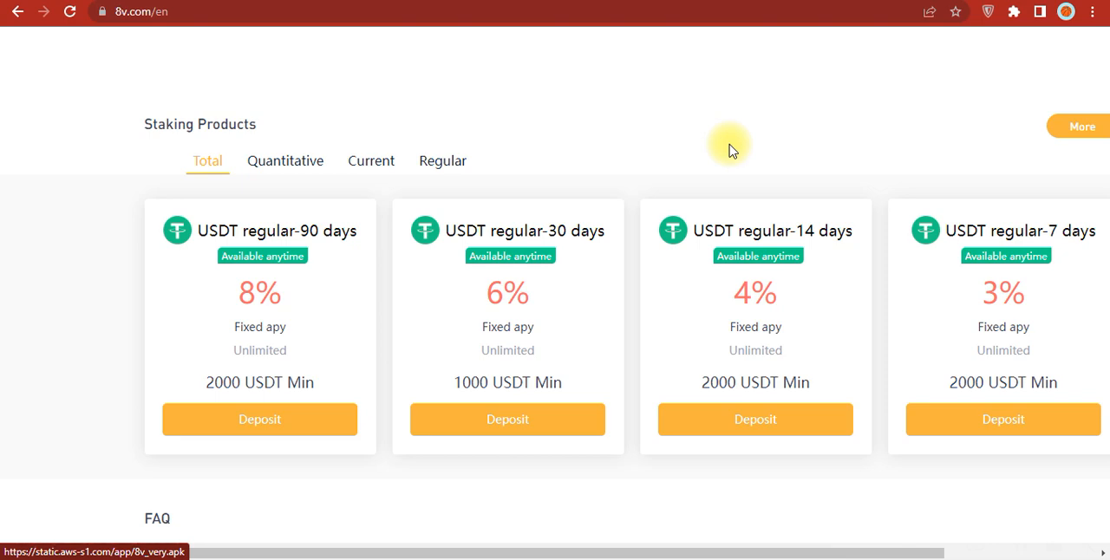
mouse_move(624, 262)
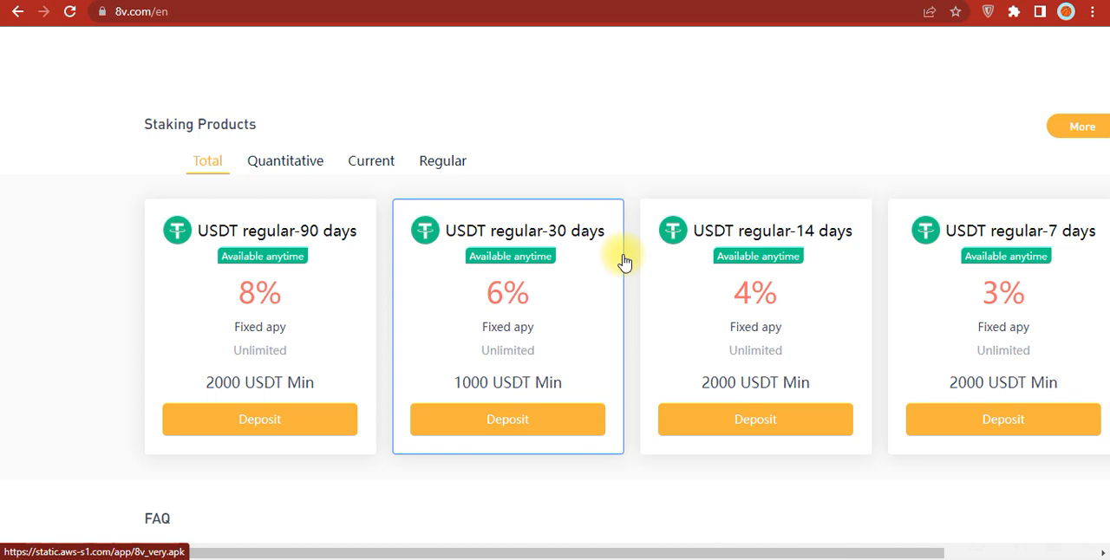
scroll("down", 3)
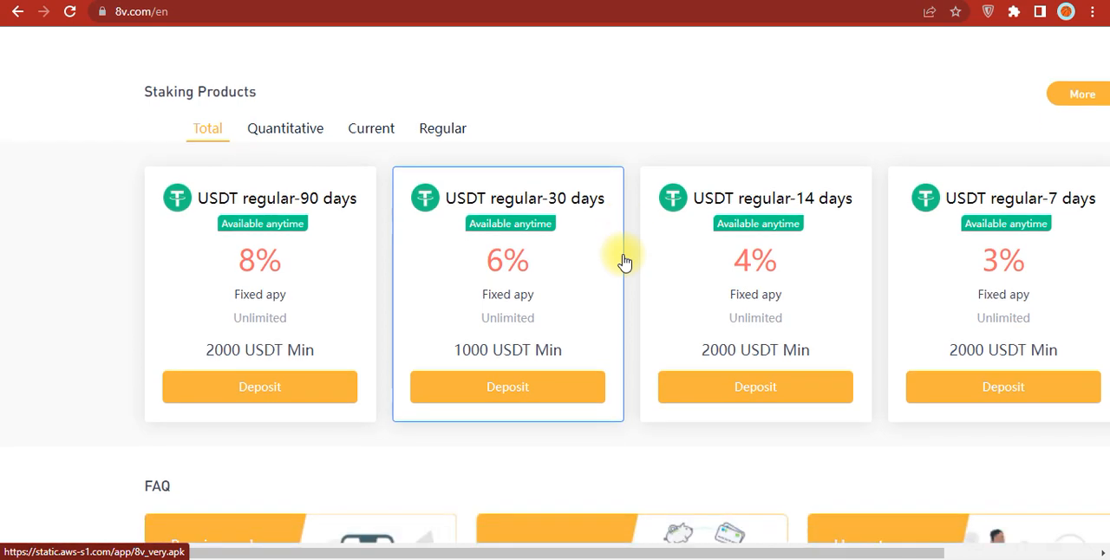
Scroll to the FAQ guide cards, help questions and the 8V global exchange banner
scroll("down", 3)
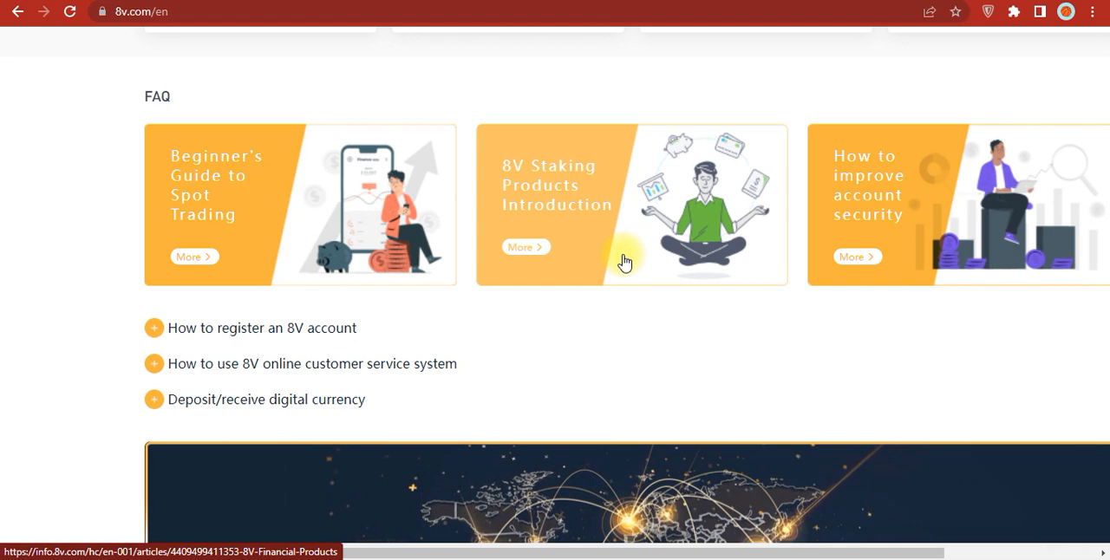
mouse_move(579, 341)
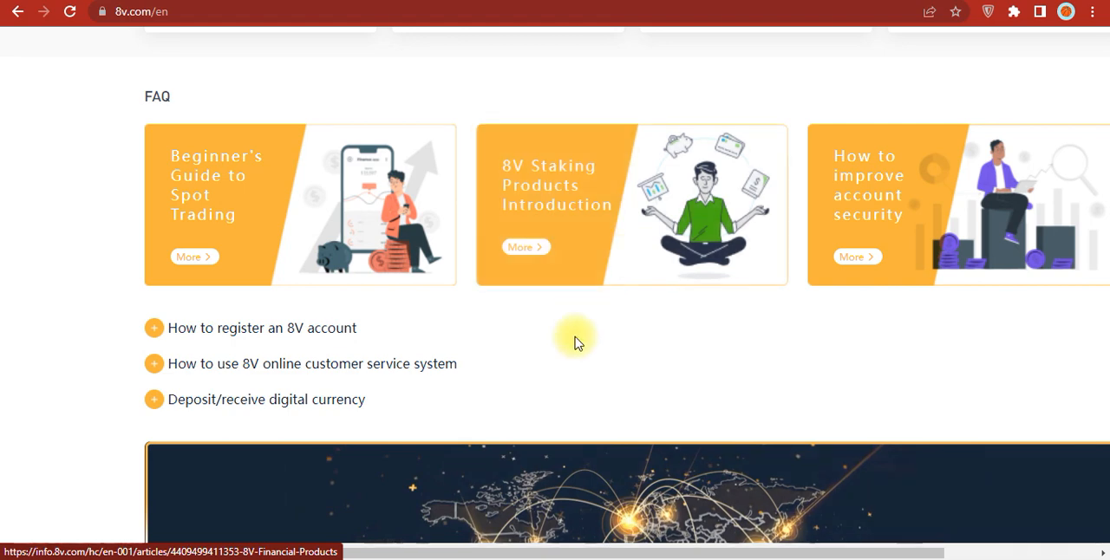
mouse_move(619, 376)
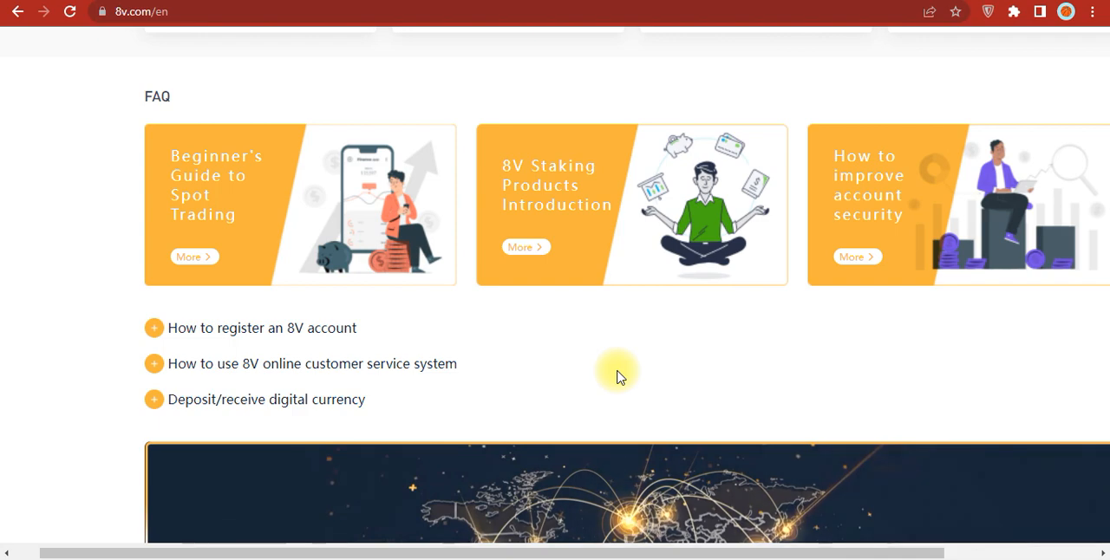
scroll("down", 3)
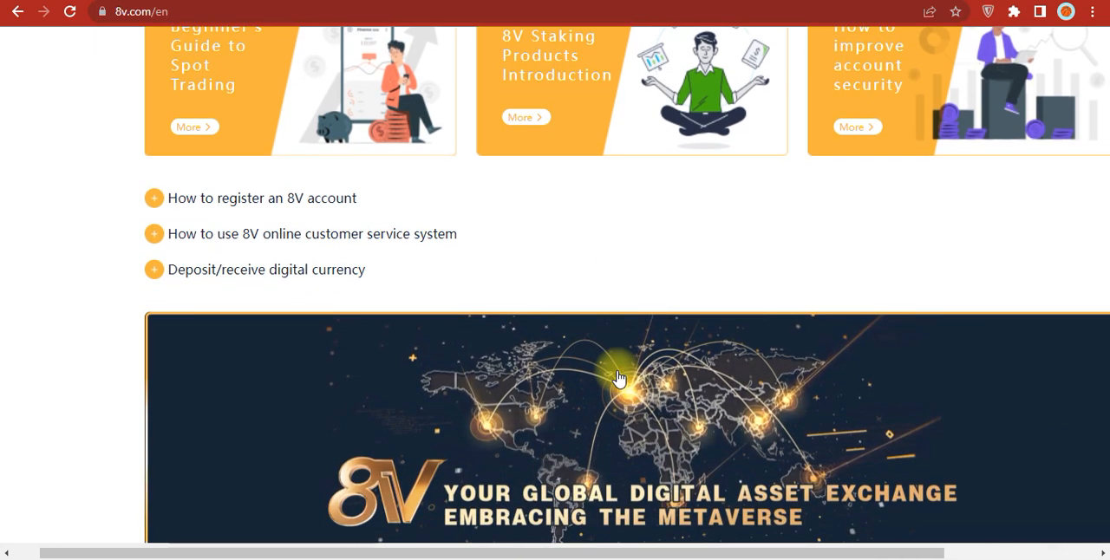
mouse_move(519, 164)
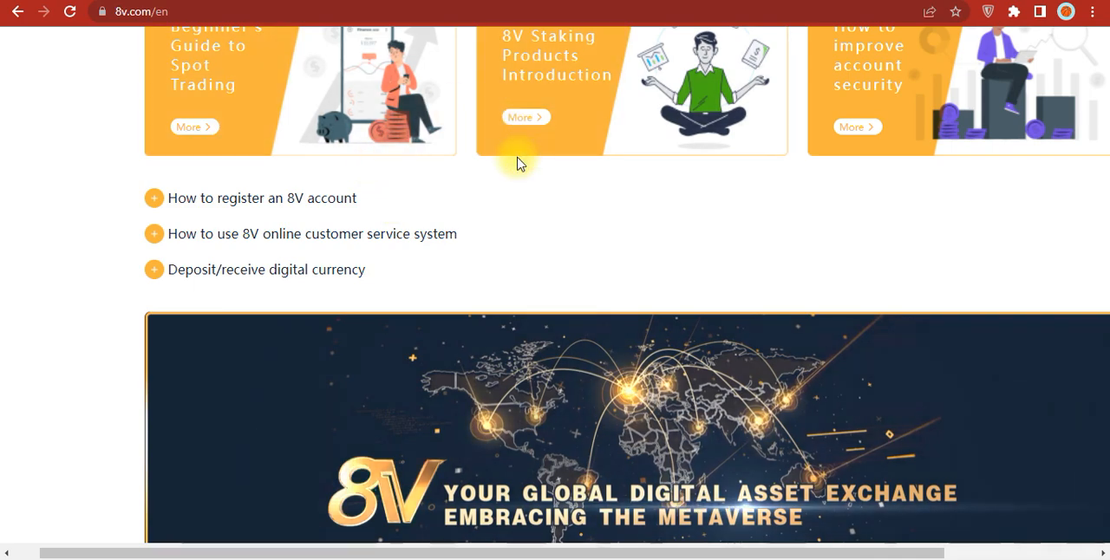
mouse_move(434, 264)
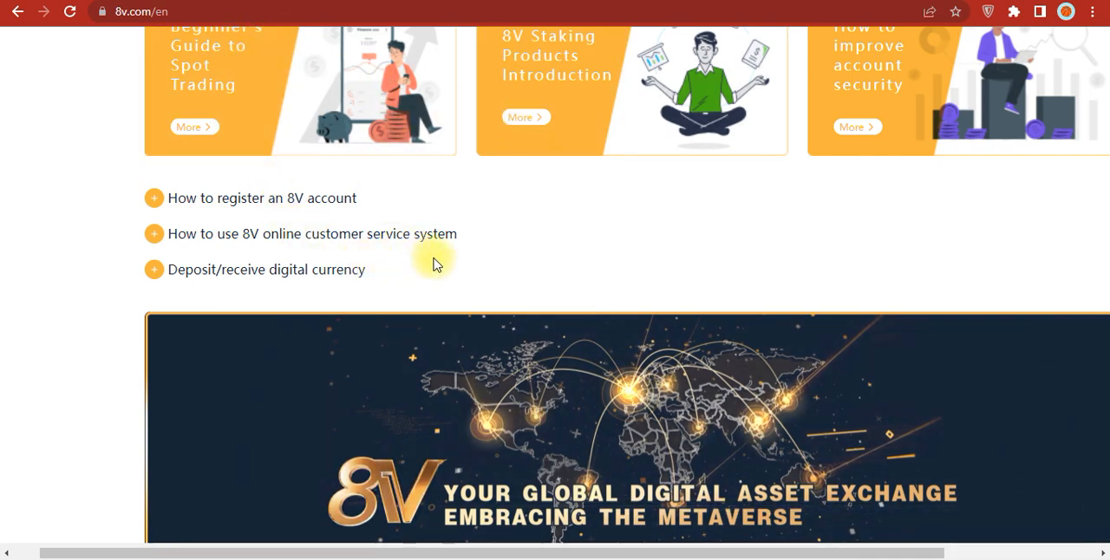
scroll("down", 3)
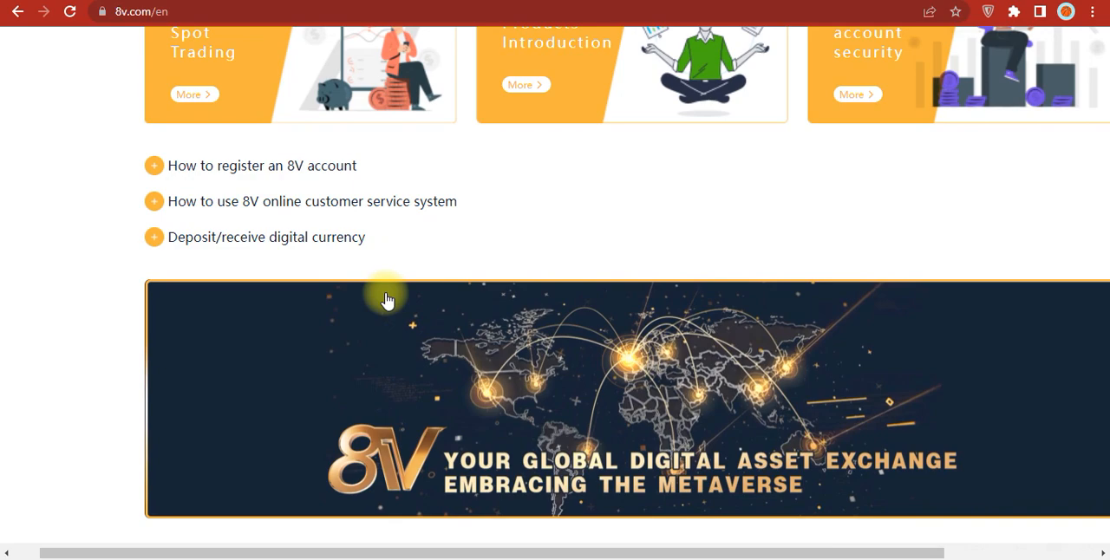
Scroll to the JOIN US social icons and the About, Product, Service and help footer columns
scroll("down", 3)
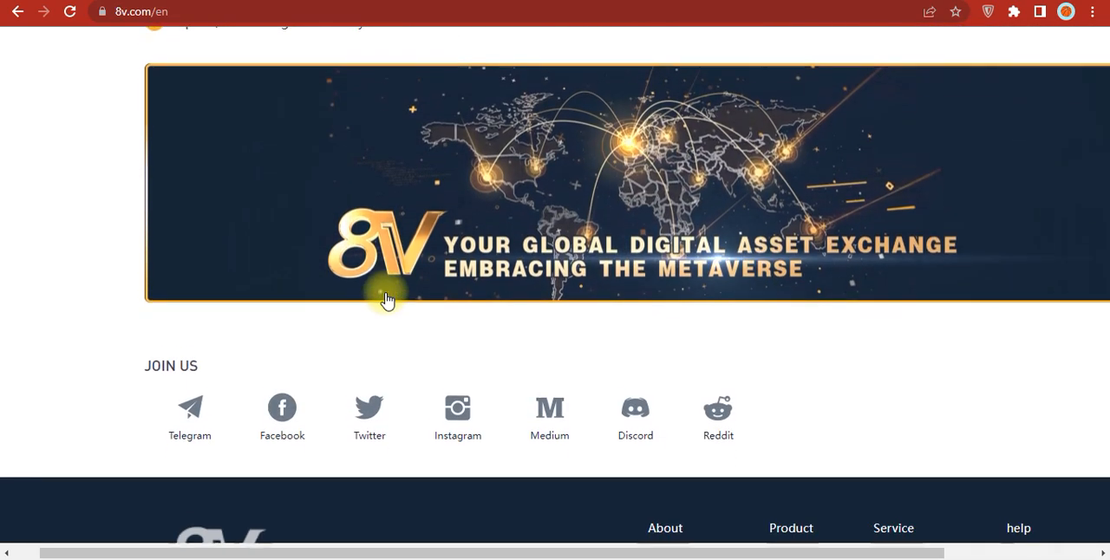
scroll("down", 3)
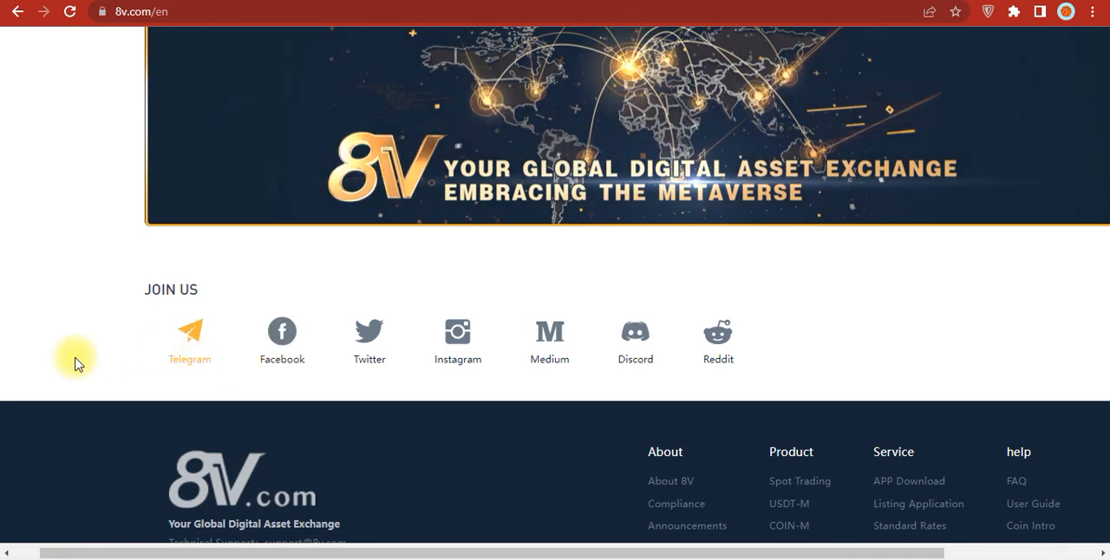
mouse_move(529, 411)
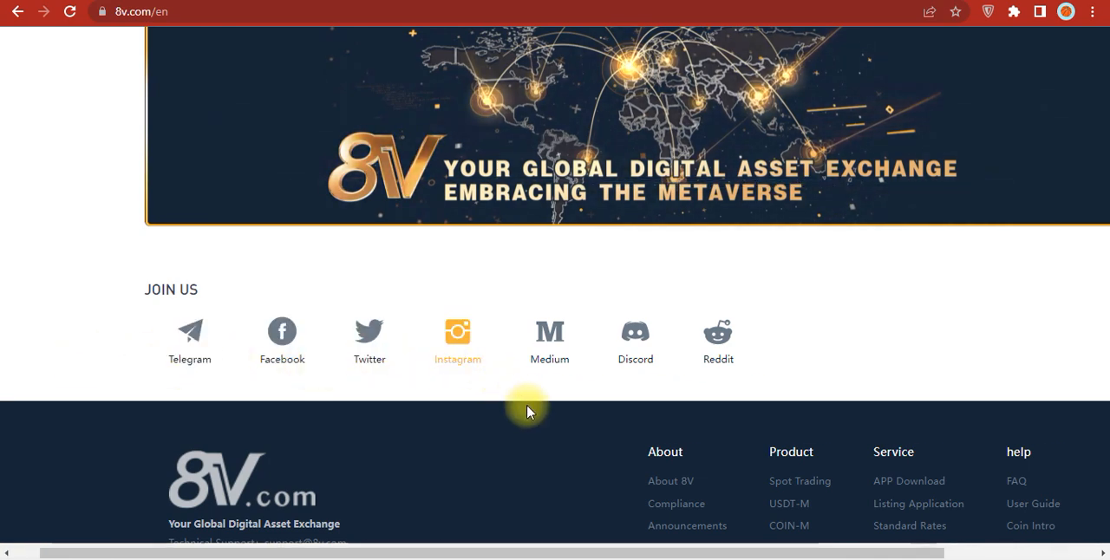
scroll("down", 3)
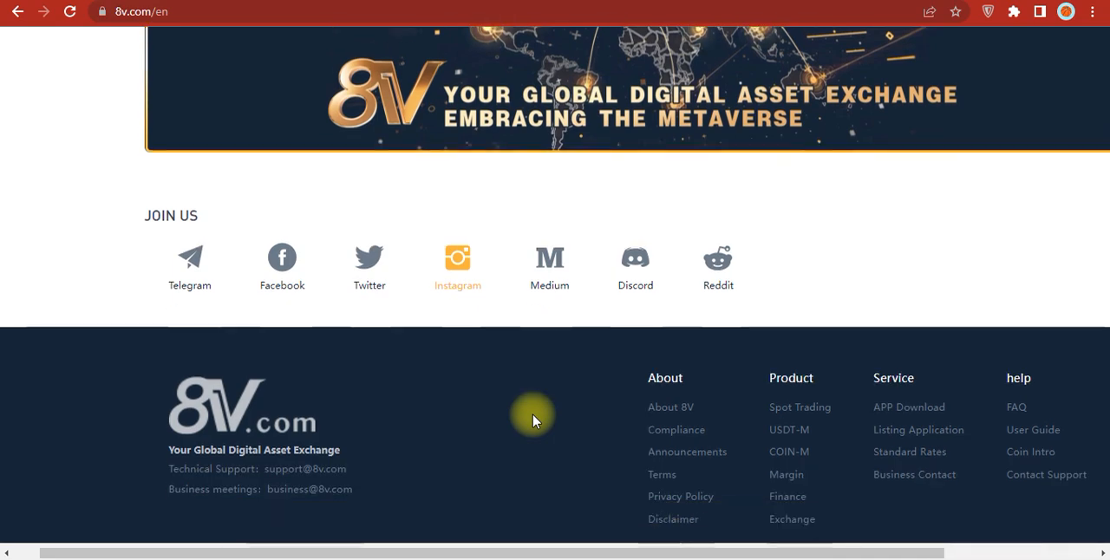
scroll("down", 3)
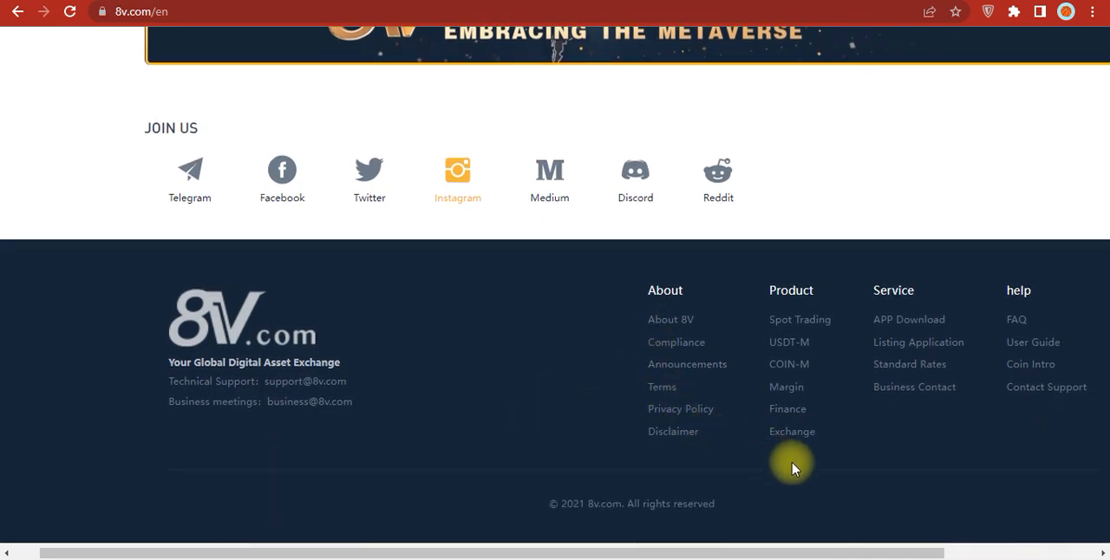
mouse_move(799, 476)
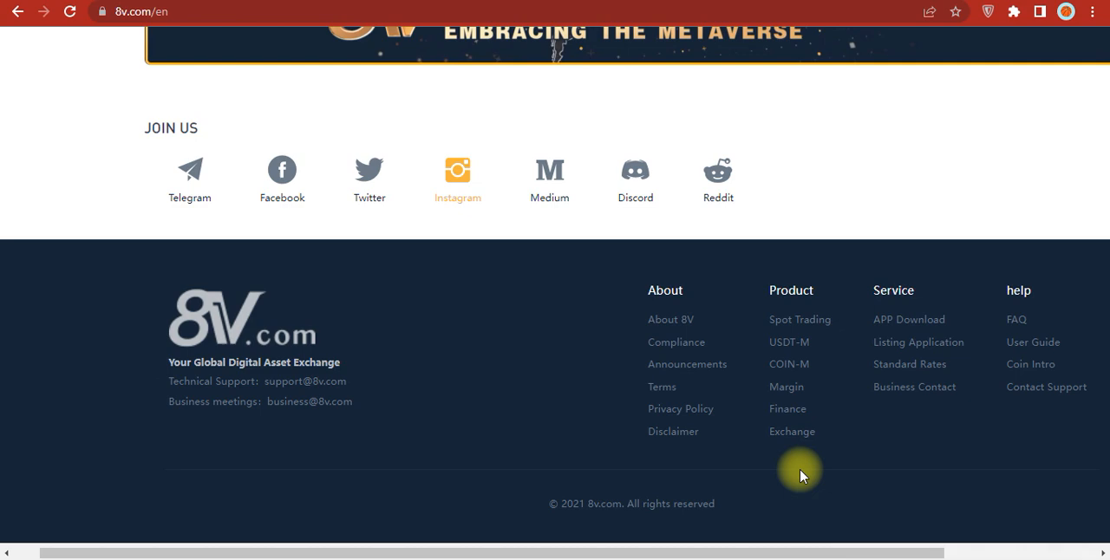
mouse_move(862, 440)
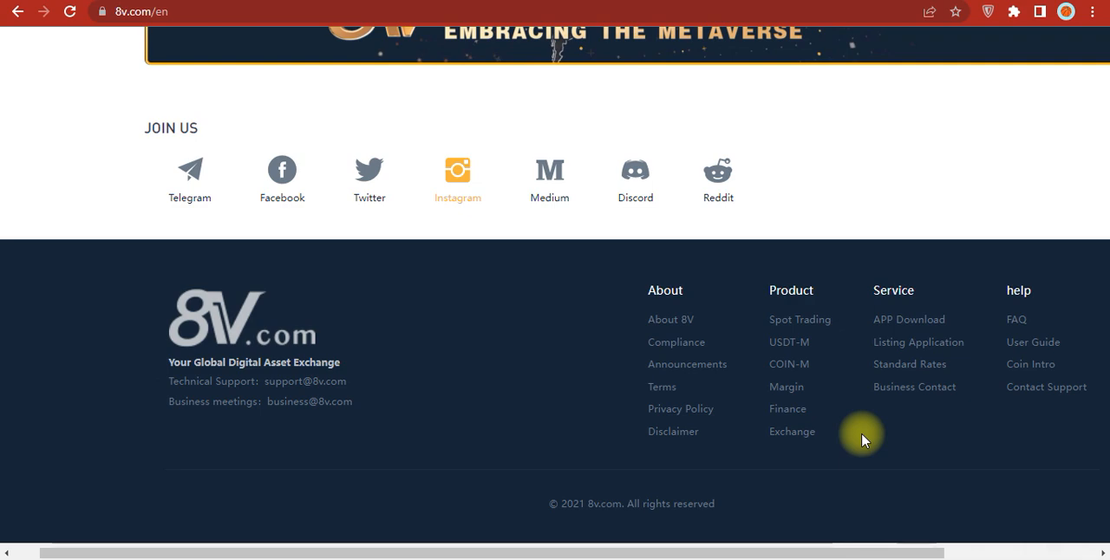
scroll("up", 3)
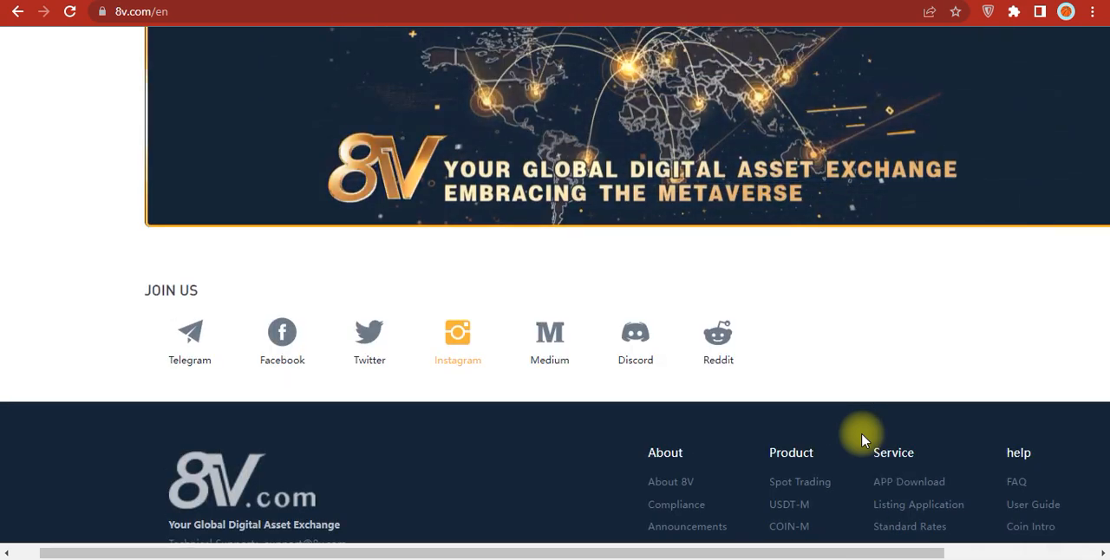